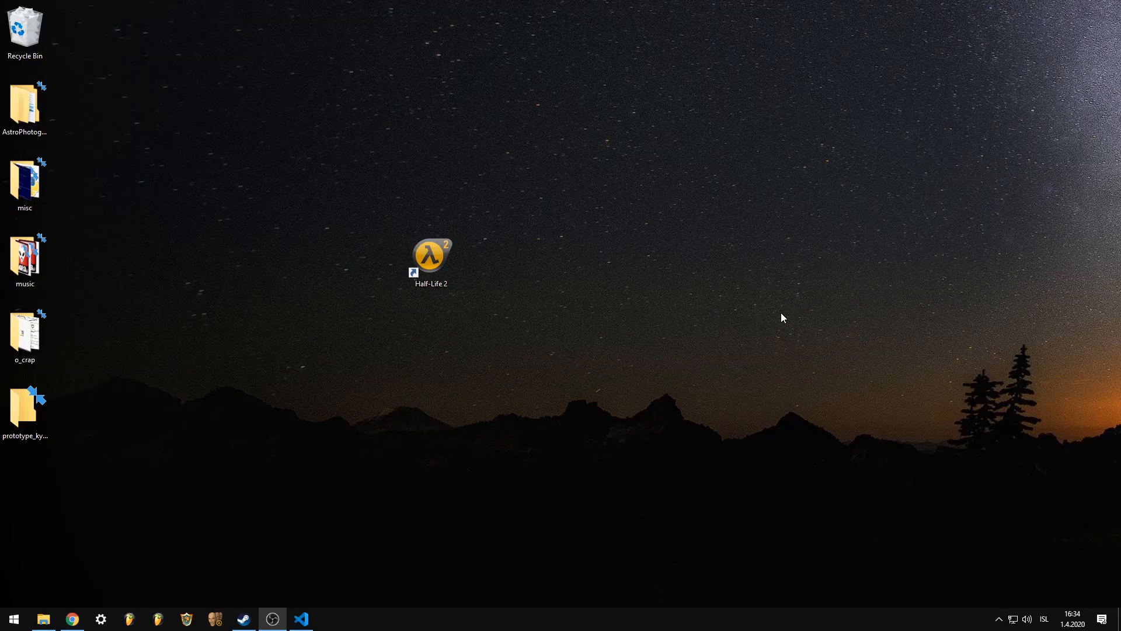
mouse_move(564, 241)
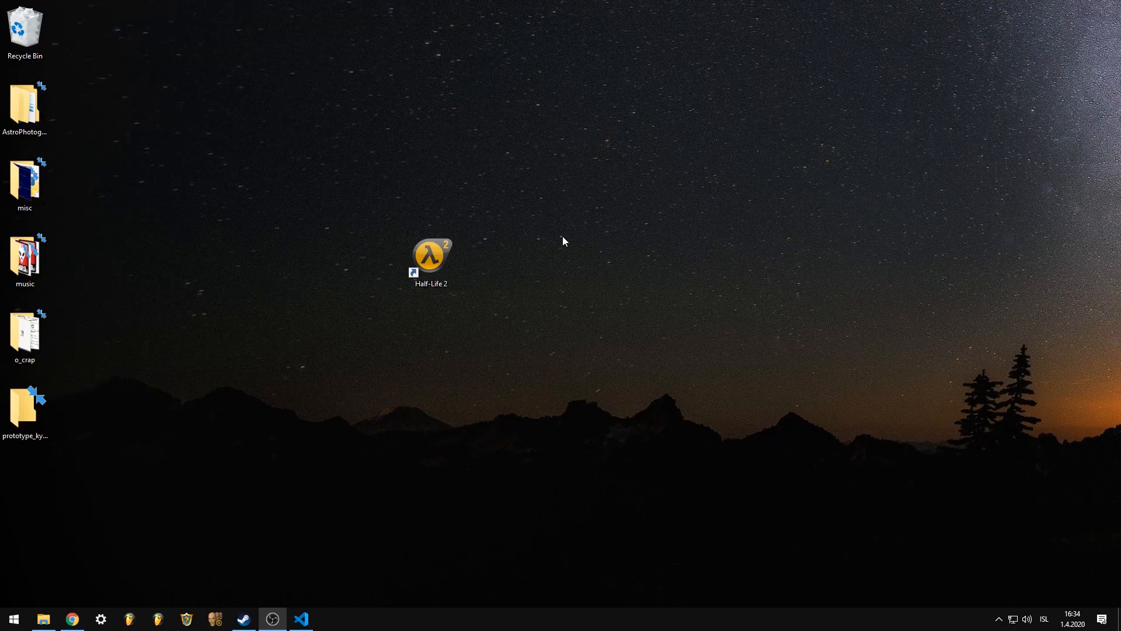
Select the Half-Life 2 shortcut on the Windows desktop.
left_click(430, 258)
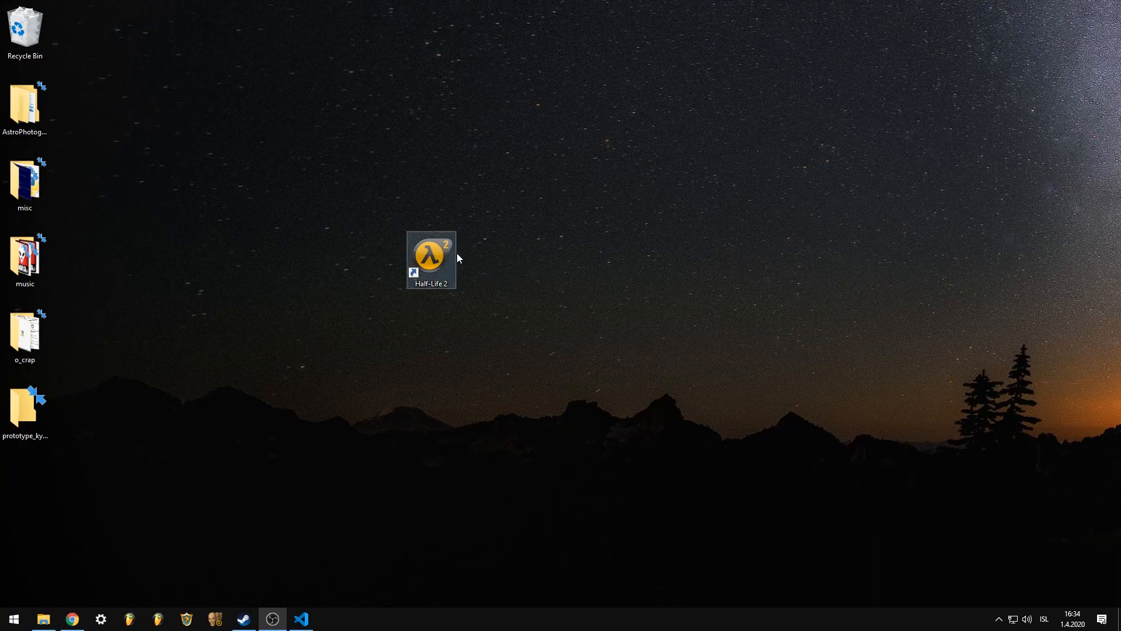
mouse_move(440, 259)
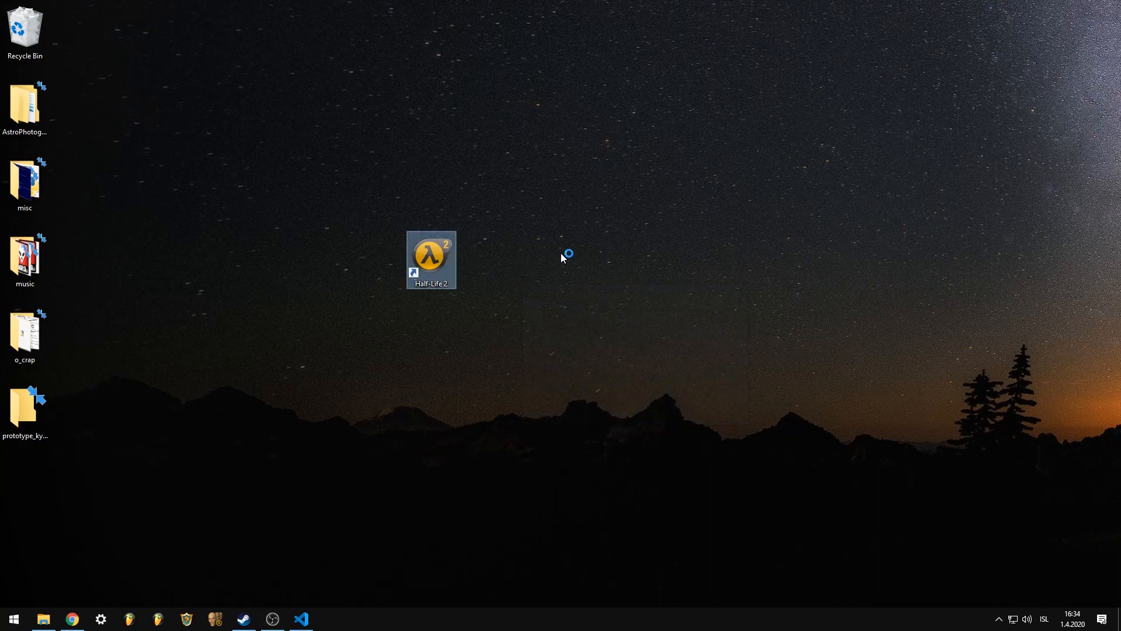
Launch Half-Life 2, open Load Game and select the newest Point Insertion quick save.
double_click(430, 254)
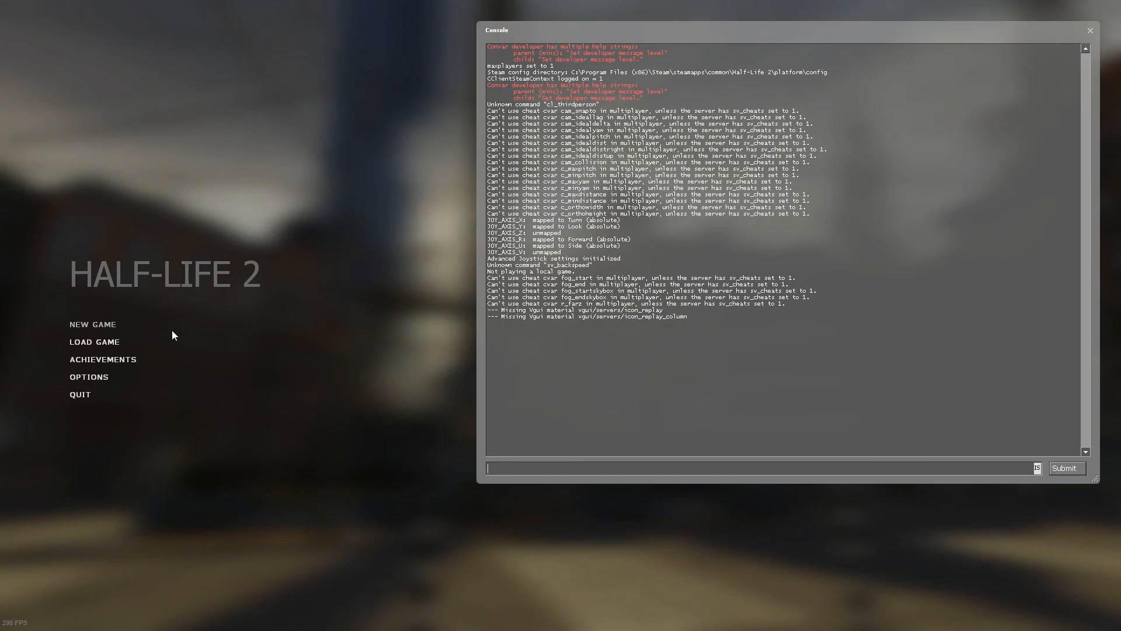
left_click(93, 342)
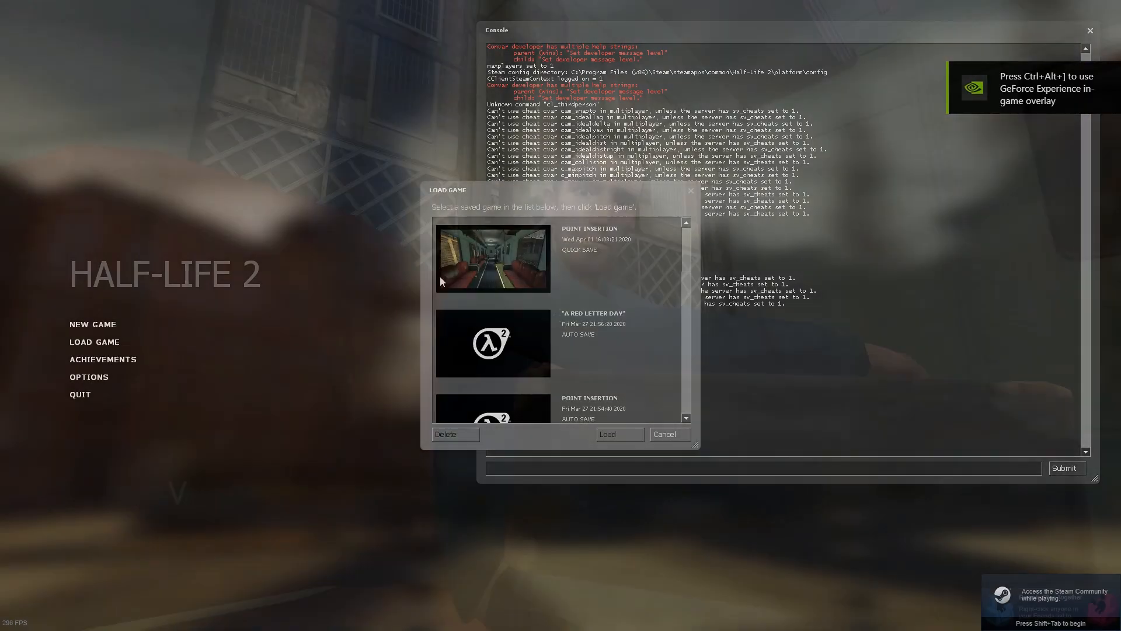
left_click(620, 434)
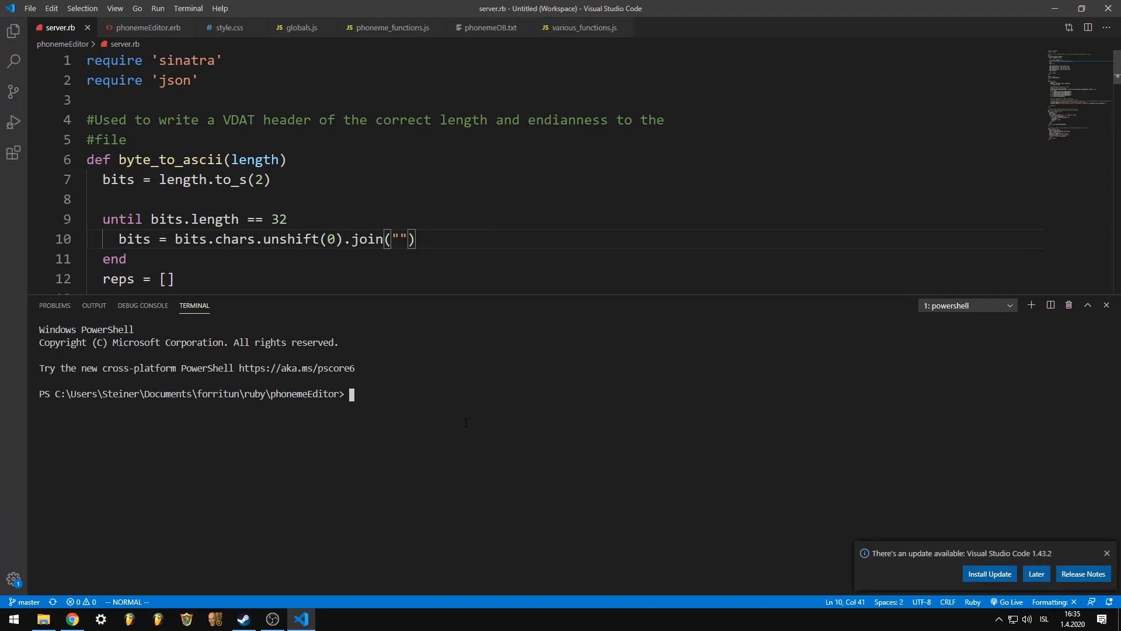
Start the phoneme editor server in the terminal with ruby .\server.rb.
type("ruby .\\server.rb")
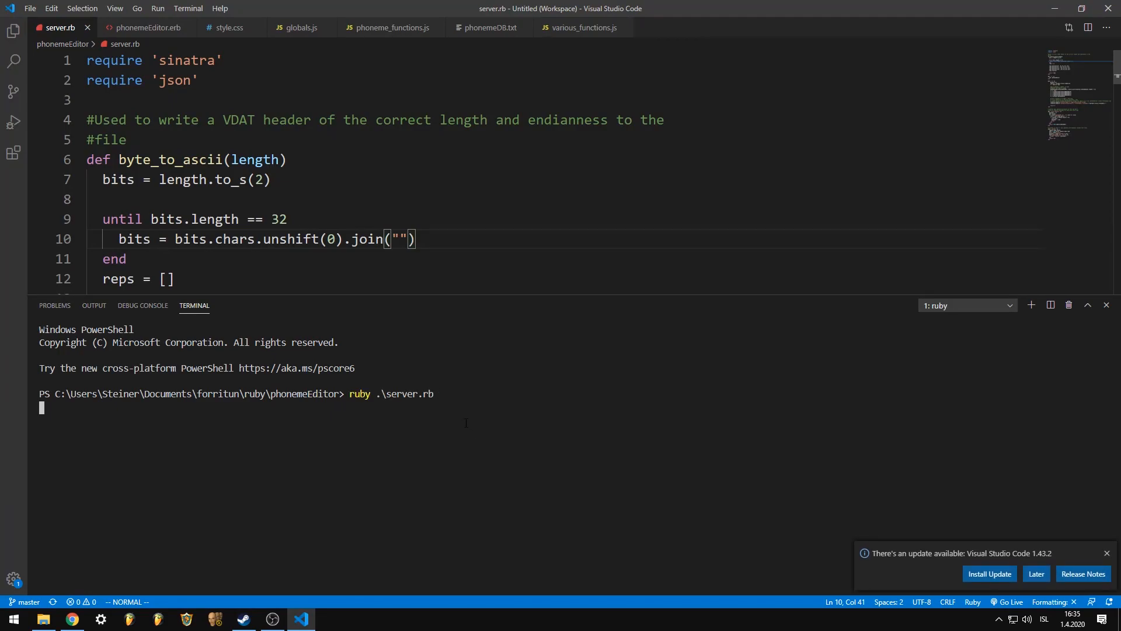
mouse_move(73, 618)
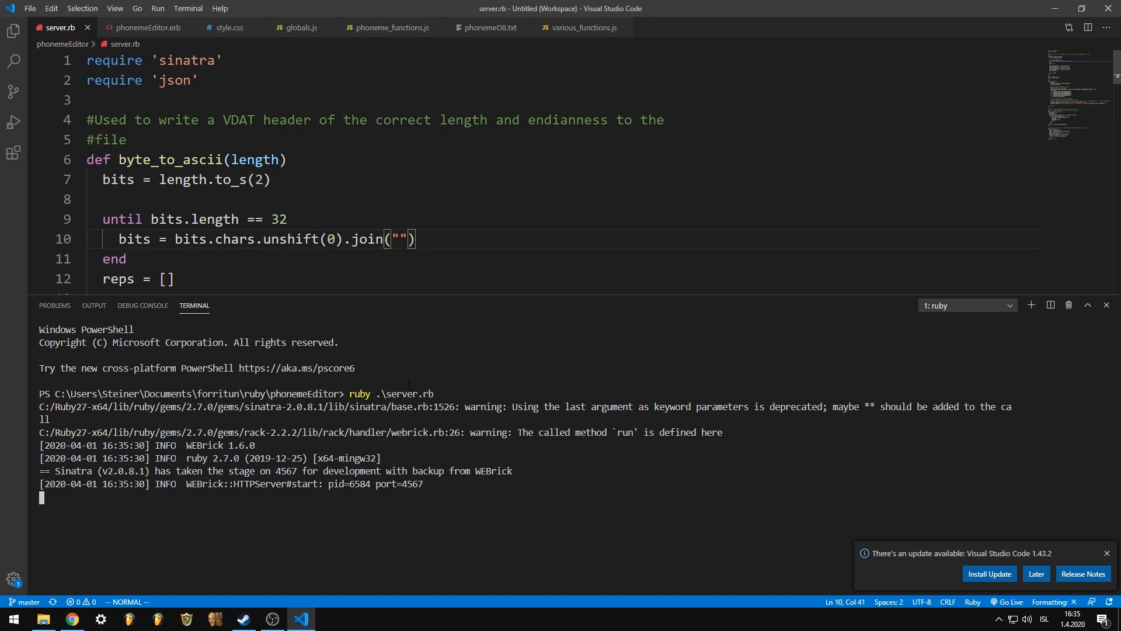
Reload the editor page and load cit_train_reloc.wav for editing.
left_click(71, 619)
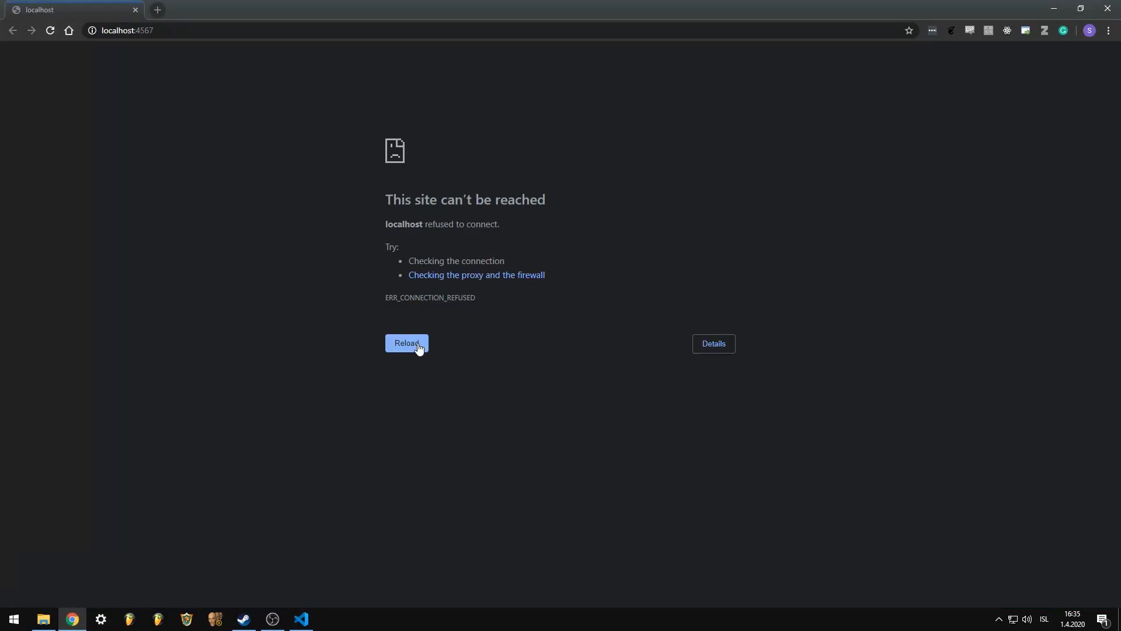
left_click(133, 452)
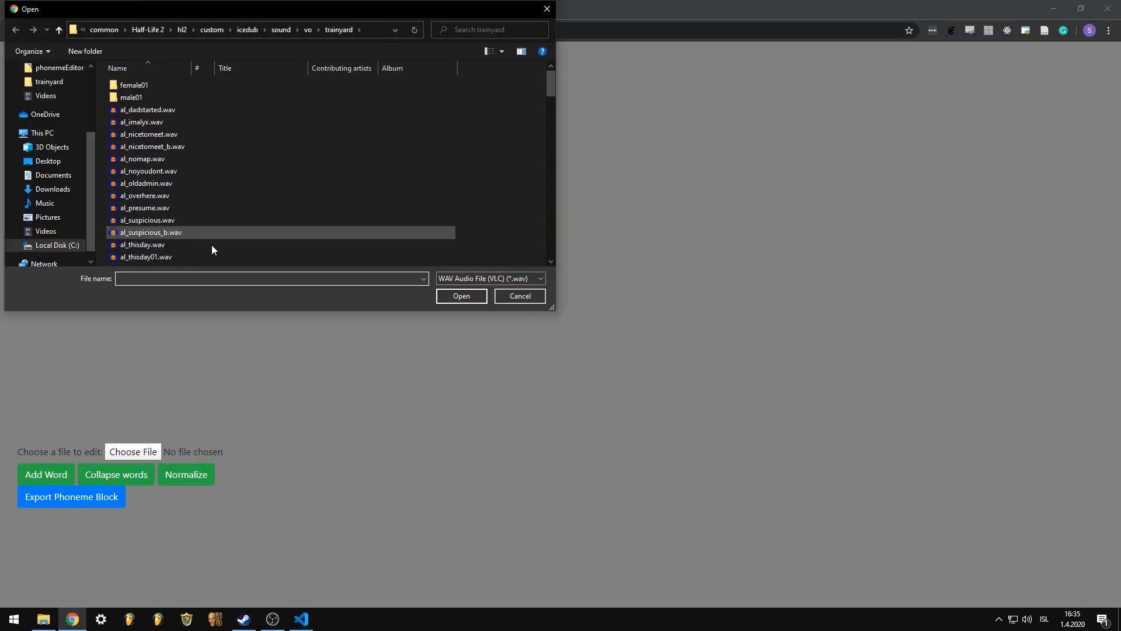
type("cit_tr")
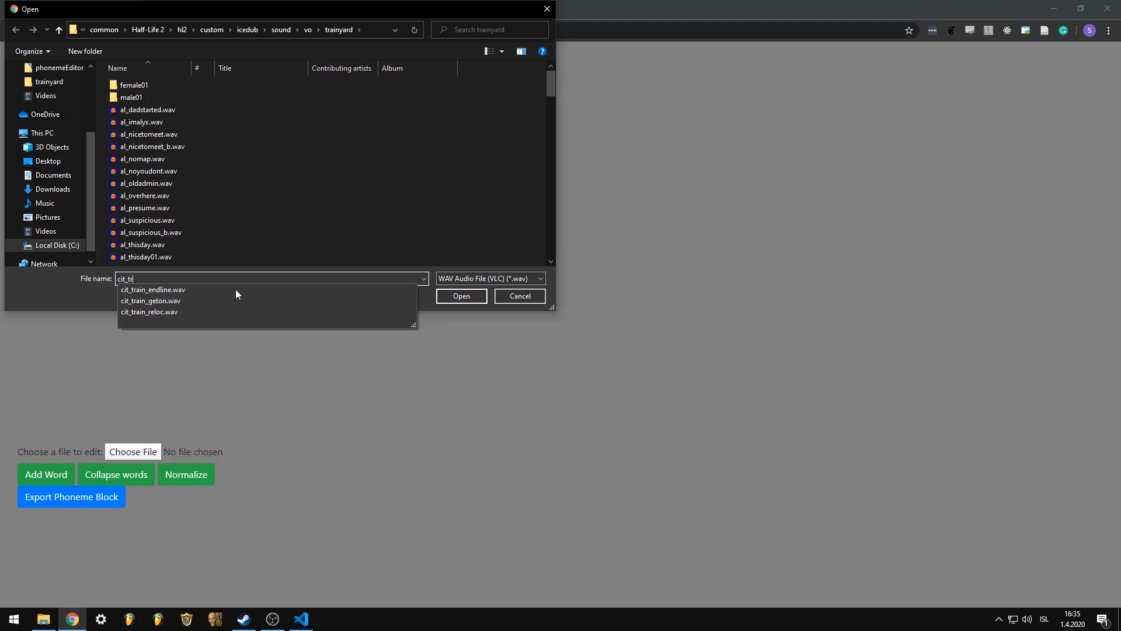
left_click(461, 296)
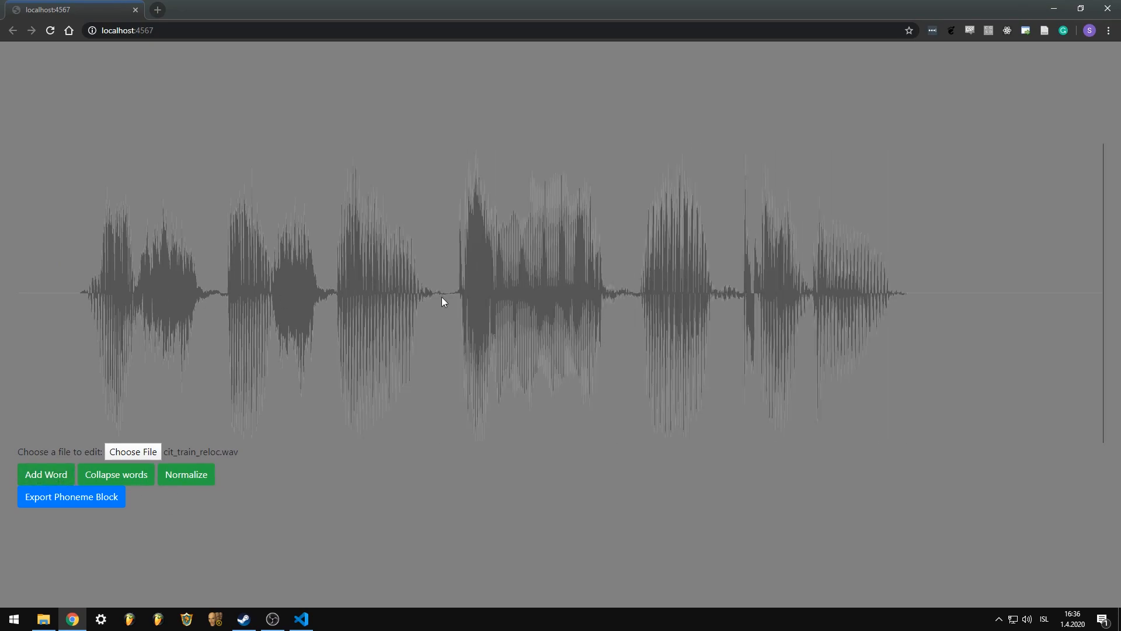
Add the words 'this is a demo recording' to the recording.
left_click(45, 474)
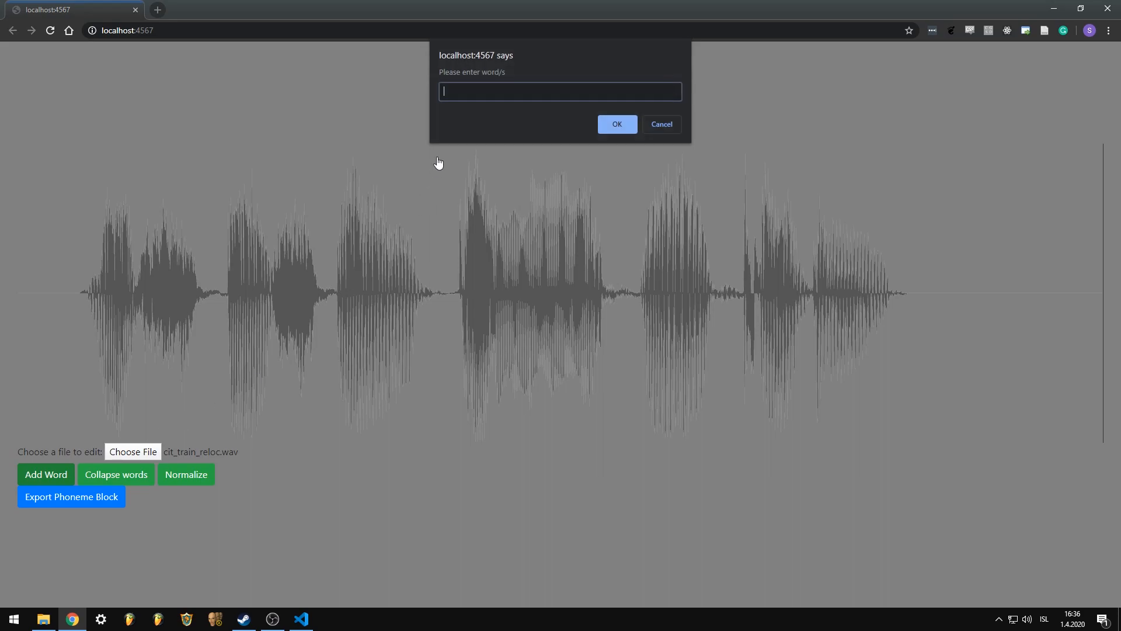
mouse_move(548, 117)
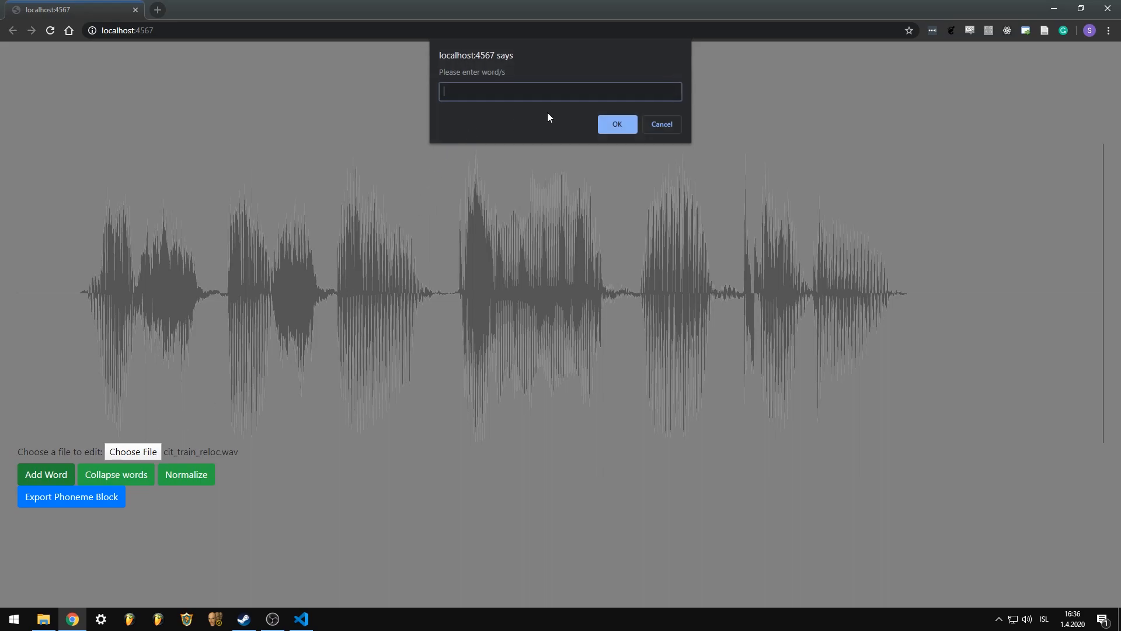
type("this is a d")
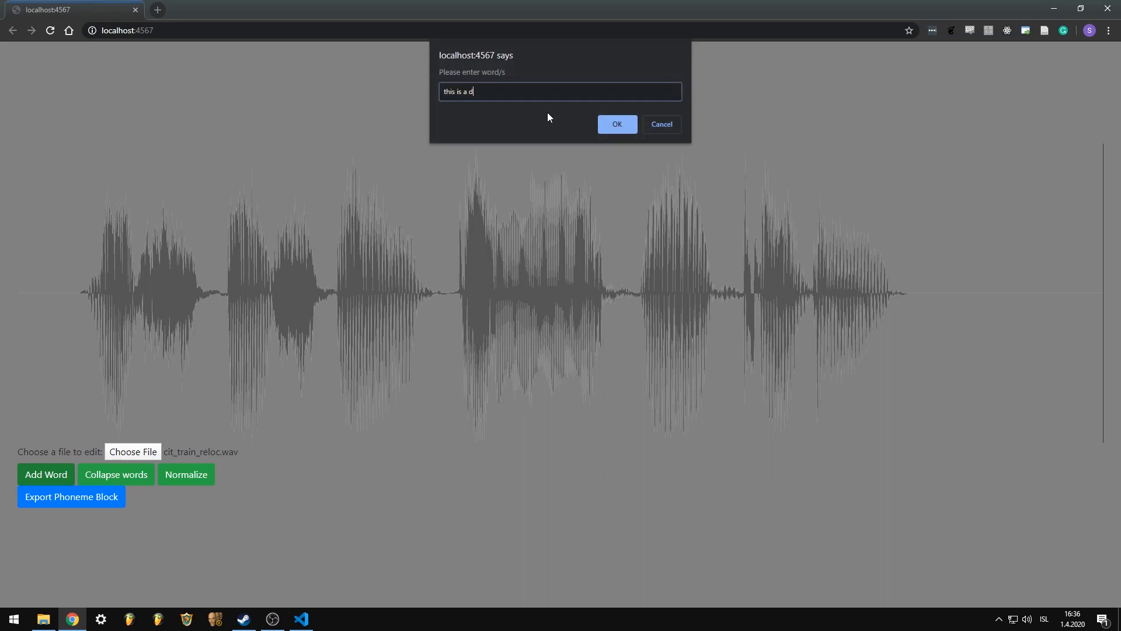
type("emo recording")
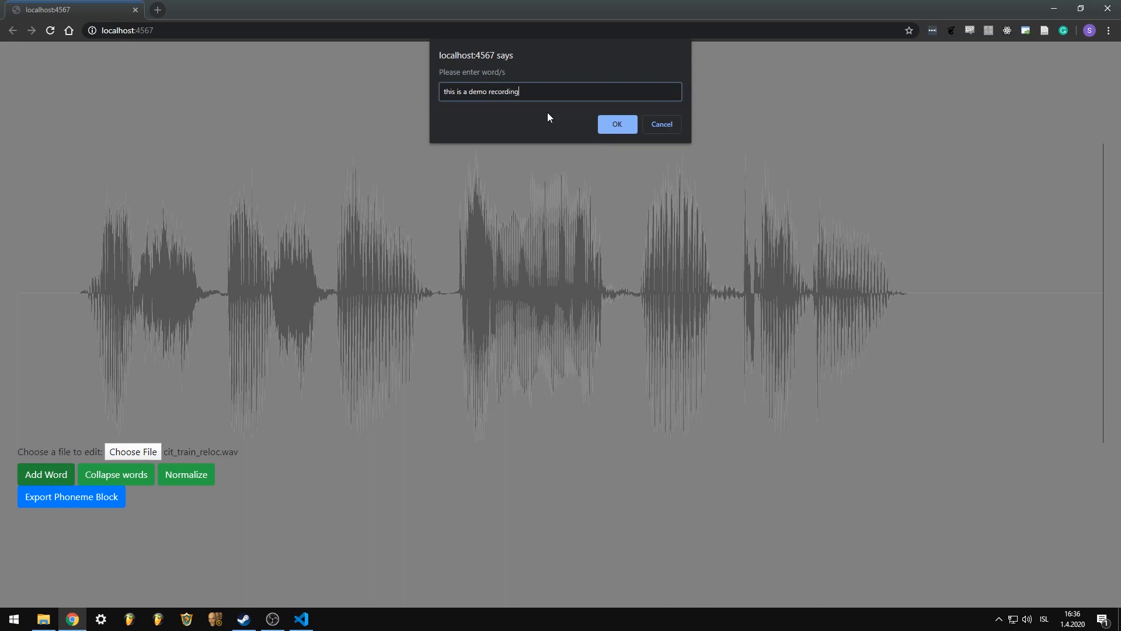
left_click(617, 124)
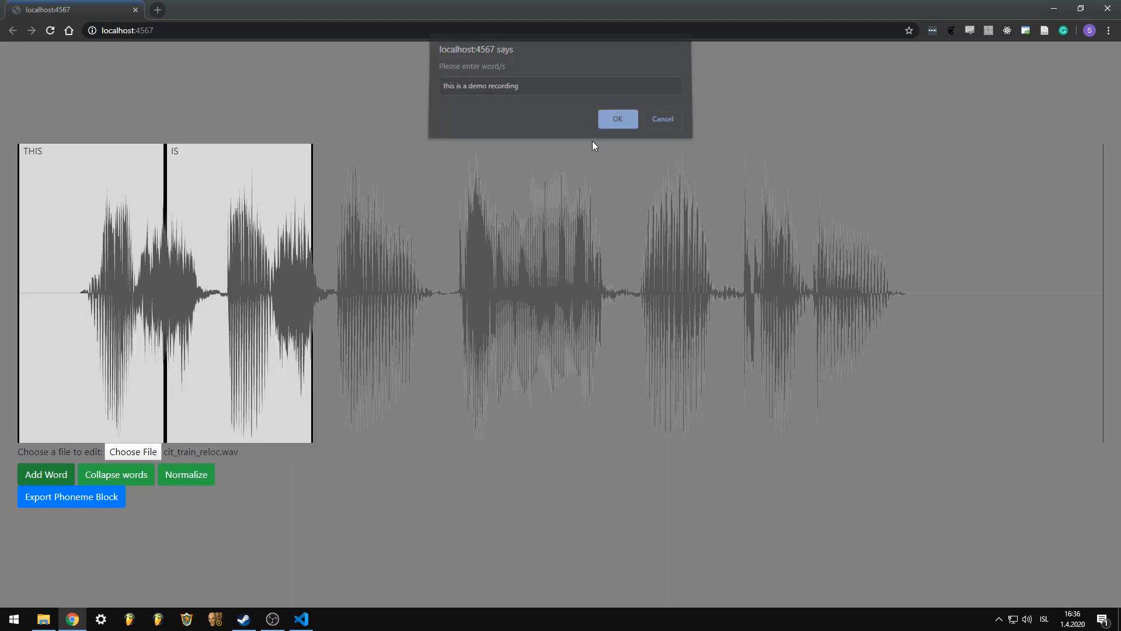
Enter phonemes r iy k ao r d iy ng for RECORDING and save the word.
left_click(617, 118)
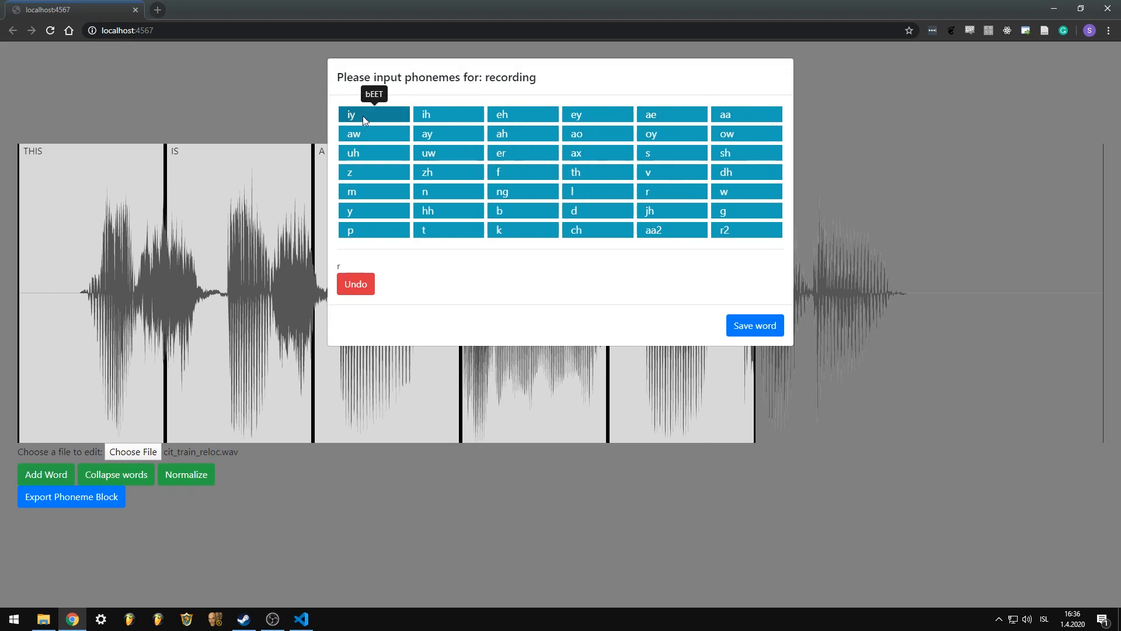
left_click(523, 230)
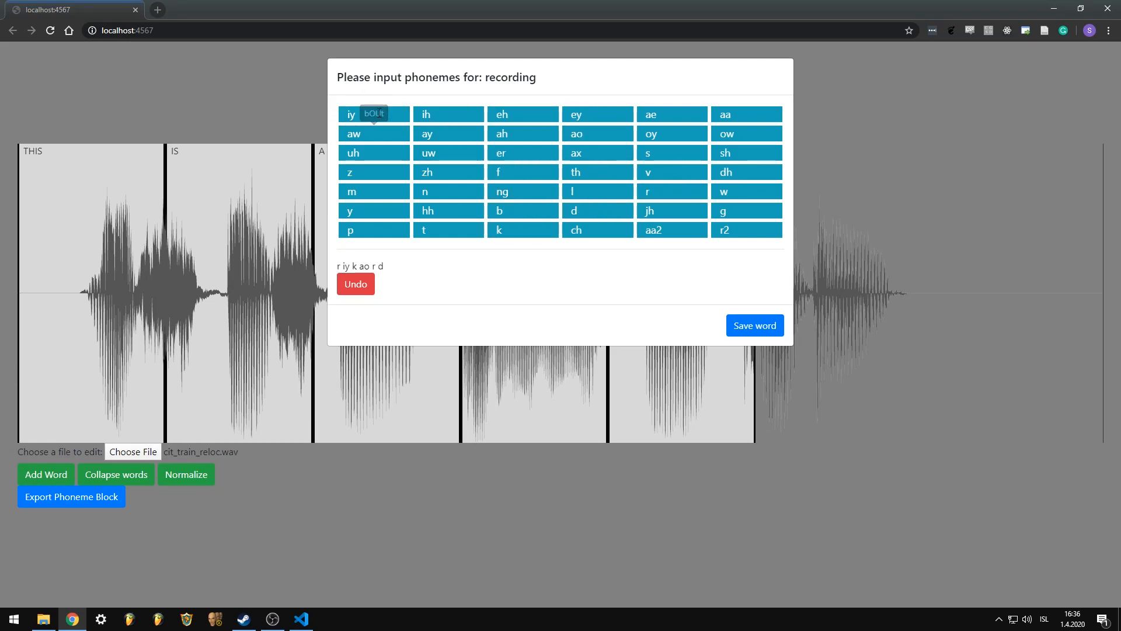
left_click(523, 191)
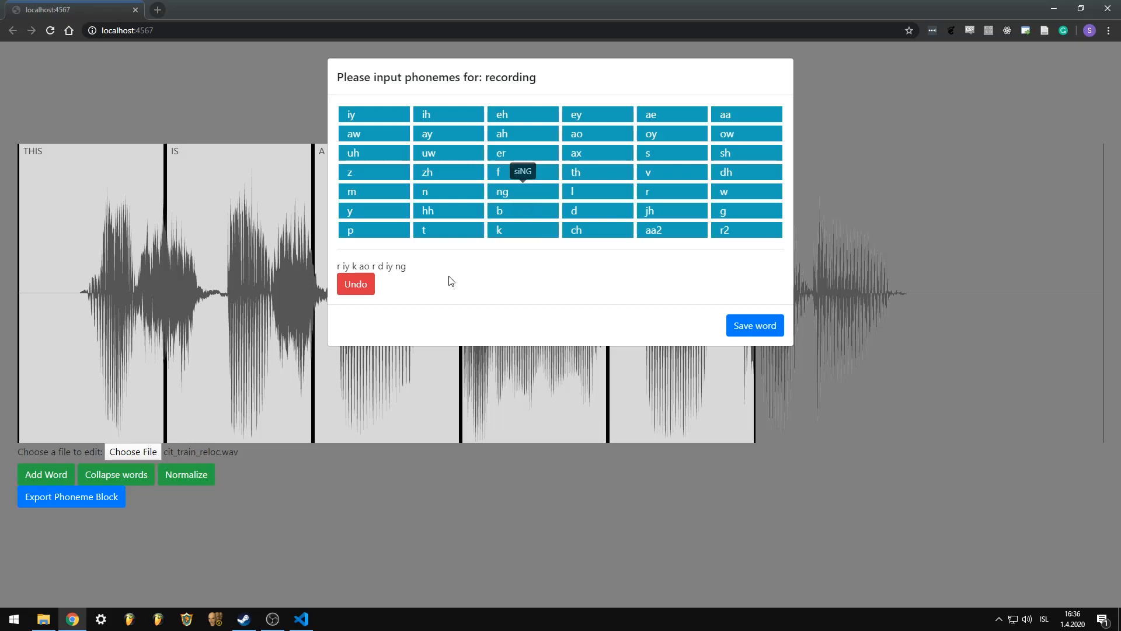
left_click(356, 284)
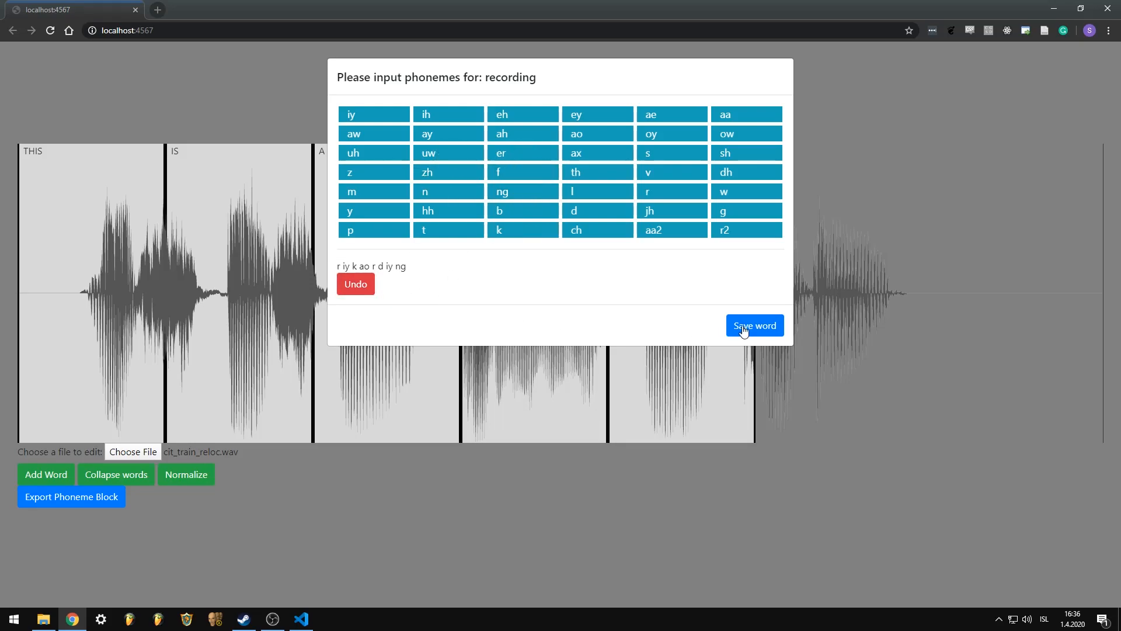
left_click(754, 325)
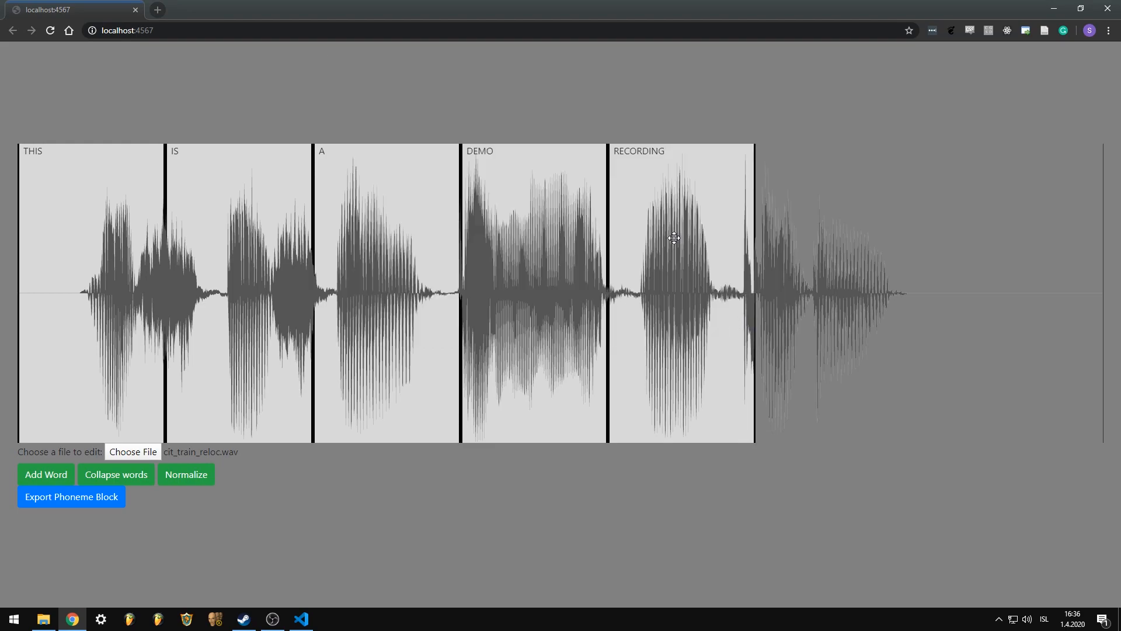
mouse_move(694, 221)
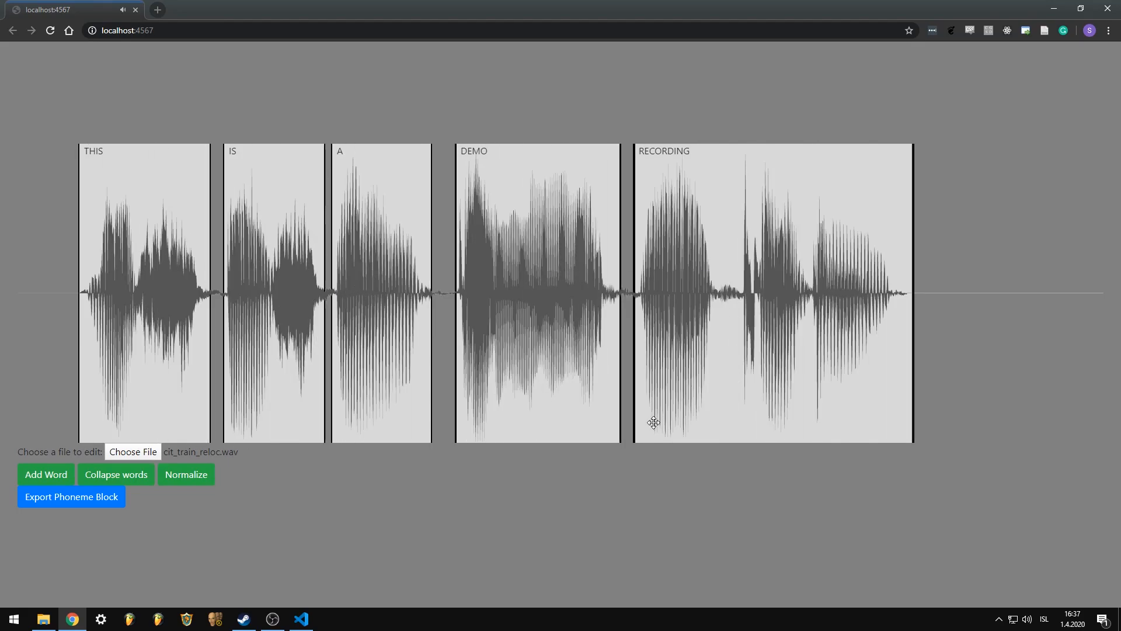
mouse_move(532, 408)
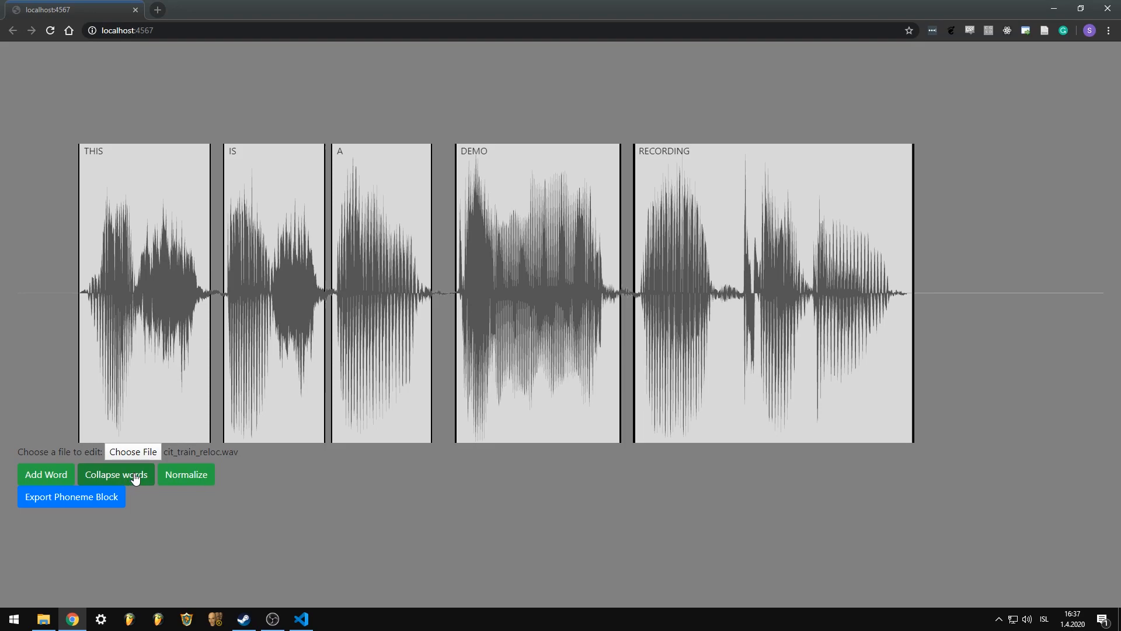
Collapse the five words into phoneme regions such as dh ih s and d eh m ow.
left_click(115, 475)
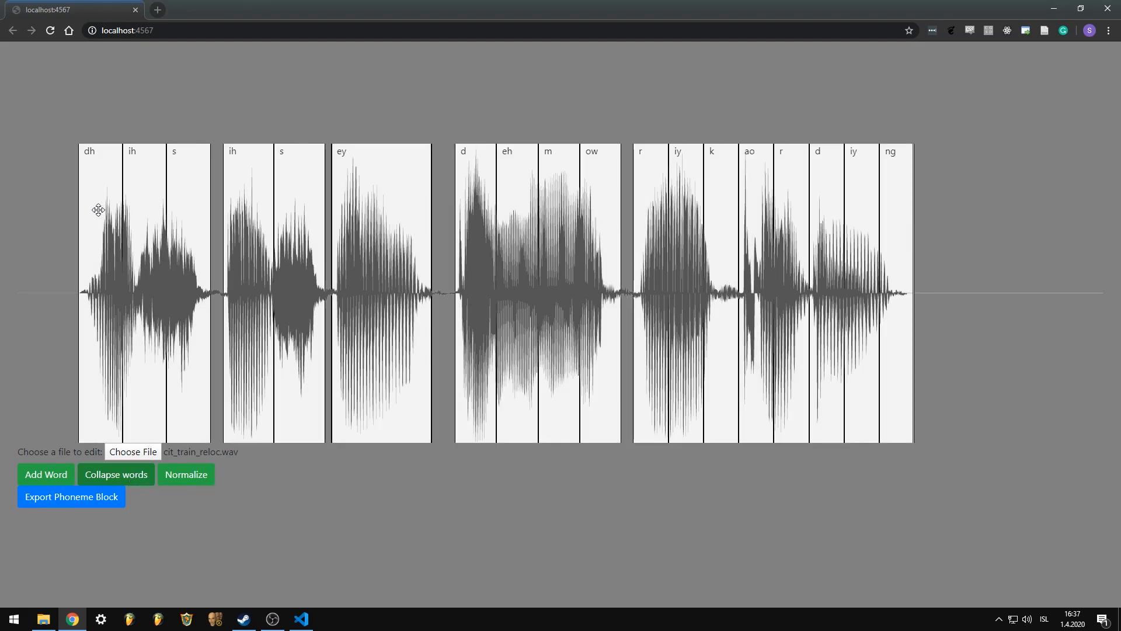
mouse_move(621, 231)
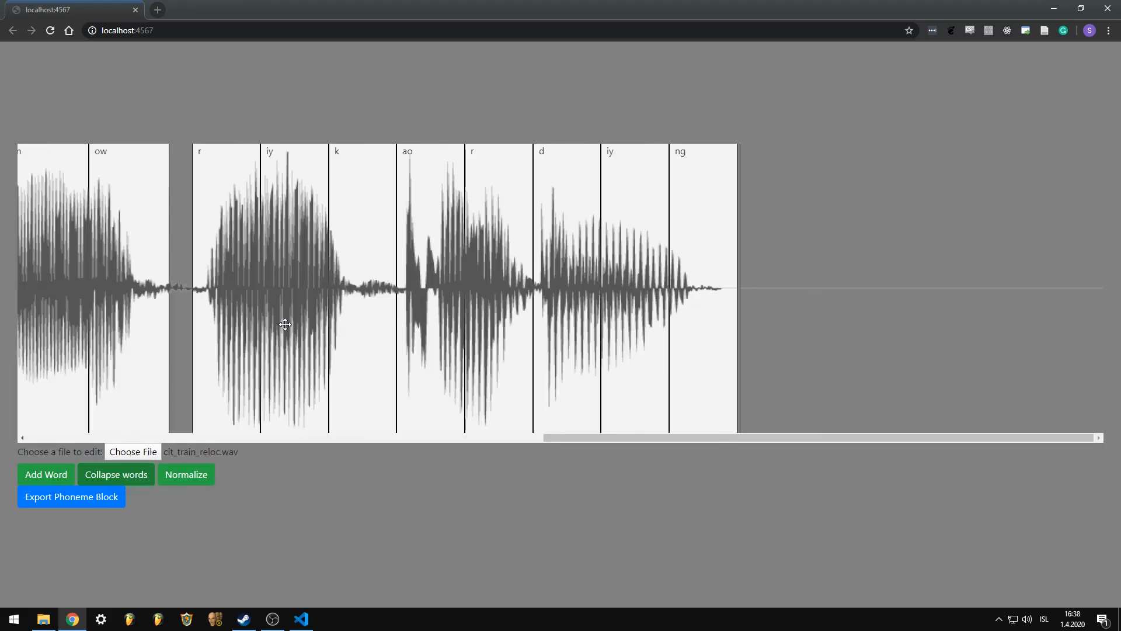
Shift a phoneme boundary inside RECORDING and play regions like ao to check timing.
left_click_drag(822, 437, 561, 437)
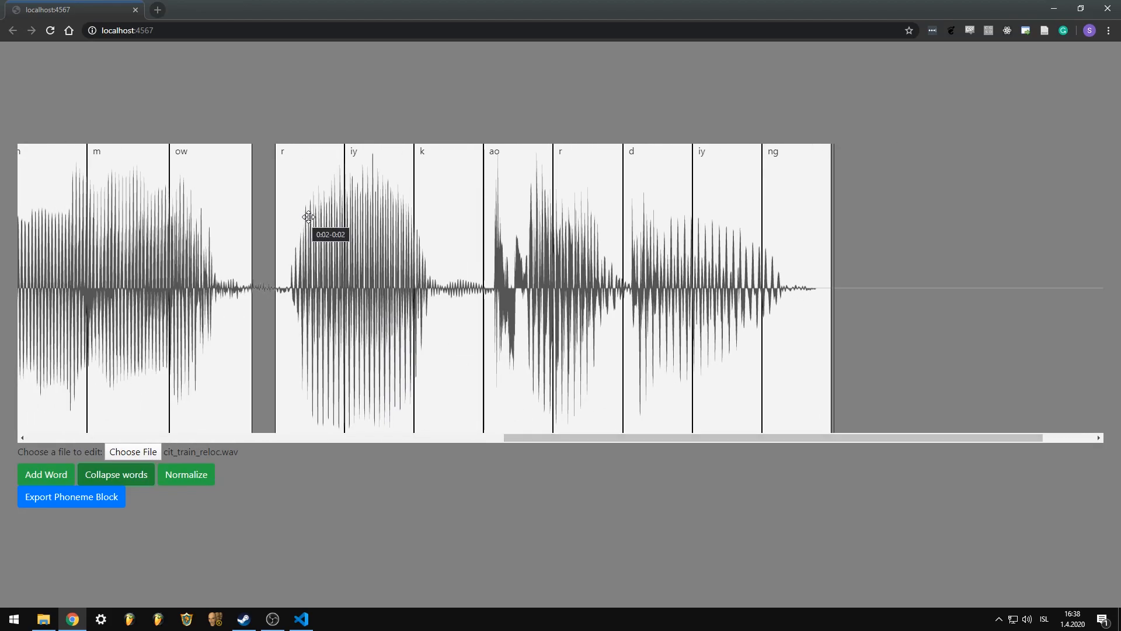
left_click(115, 475)
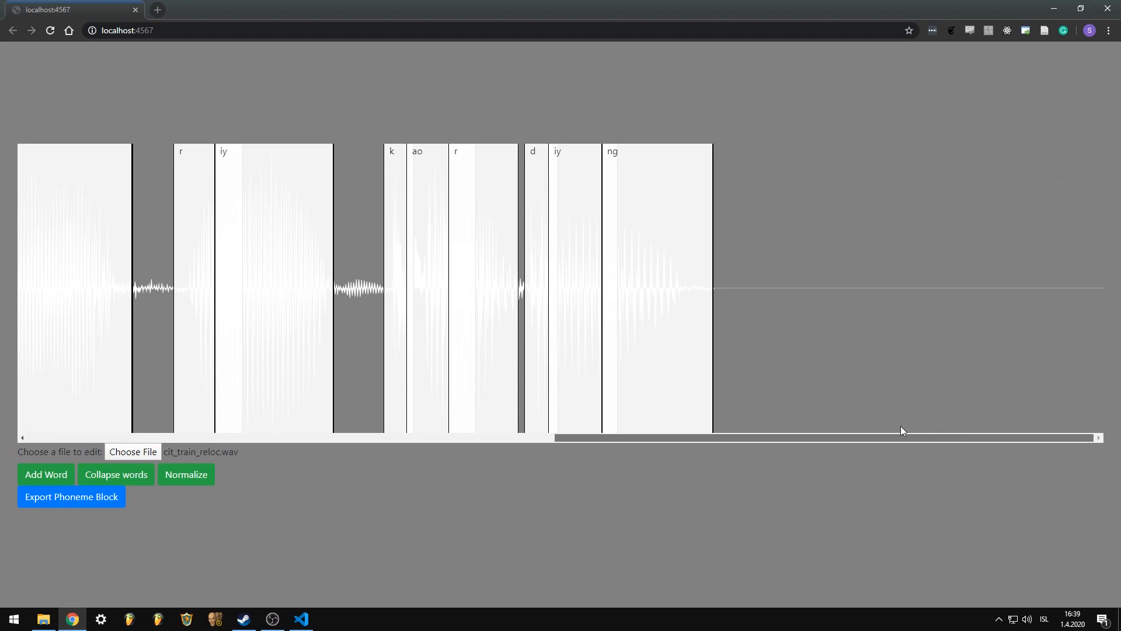
mouse_move(946, 409)
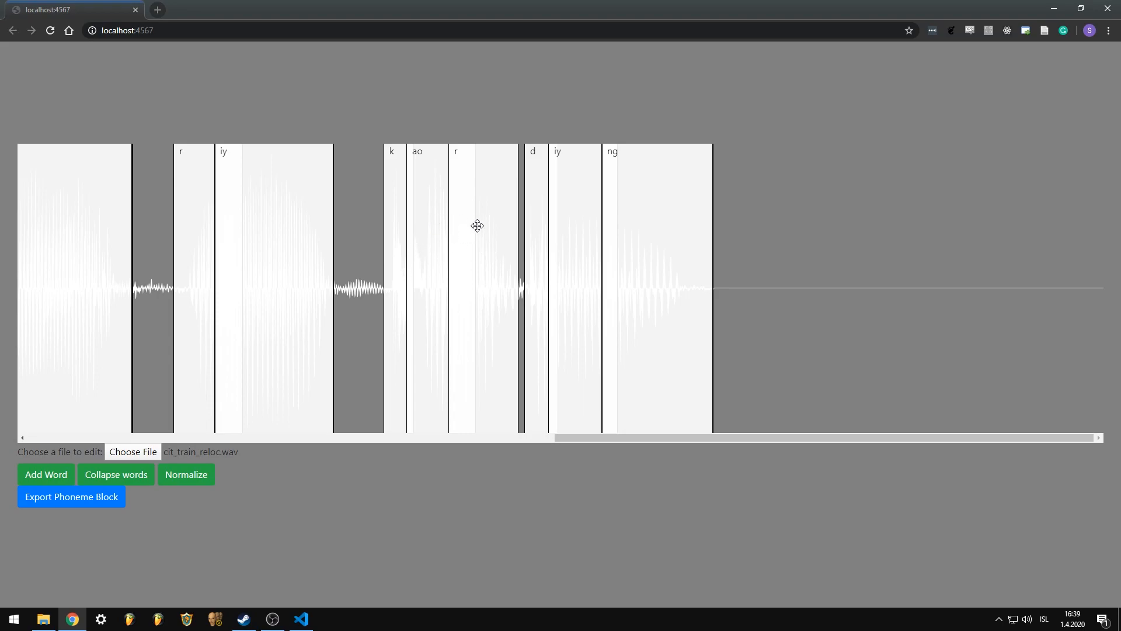
mouse_move(425, 185)
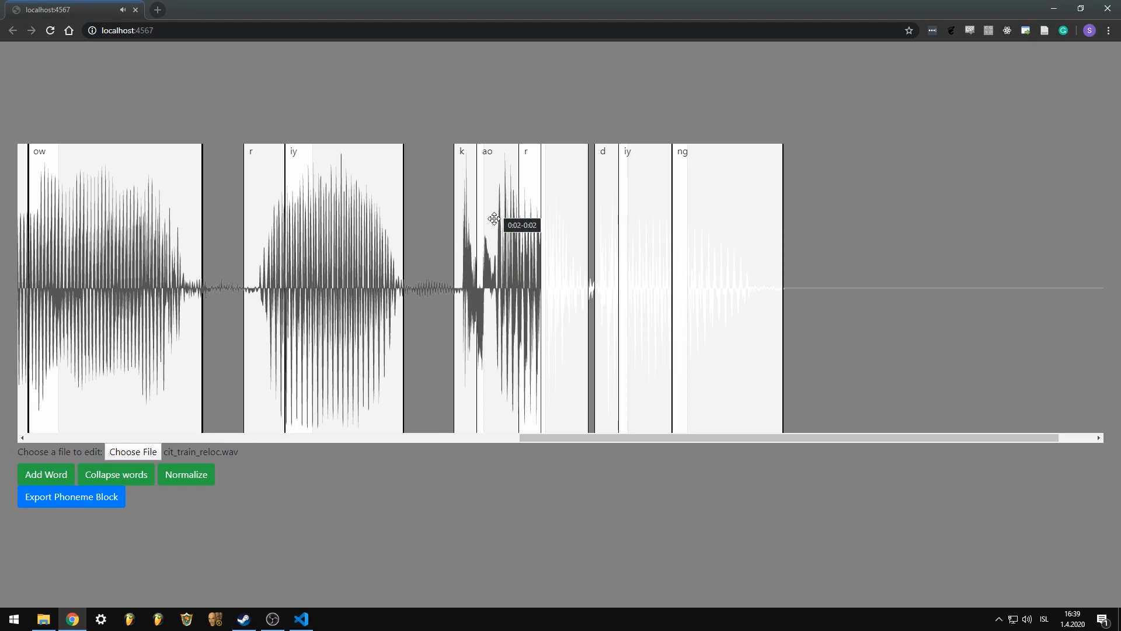
left_click(185, 474)
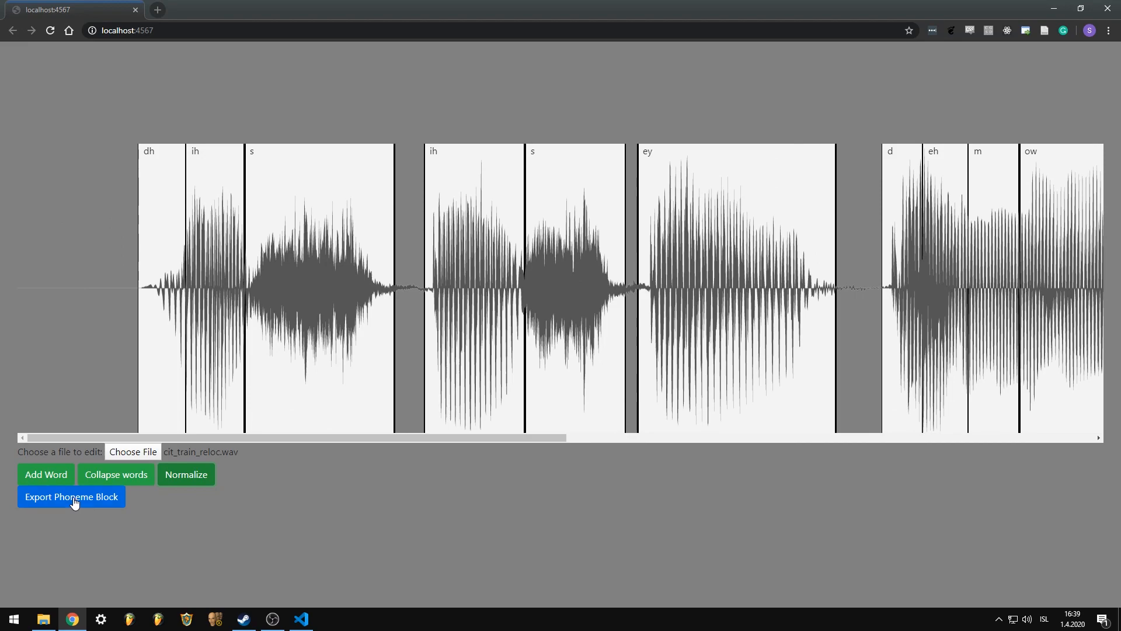
Export the phoneme block as cit_train_reloc.wav, replacing the existing file.
left_click(70, 496)
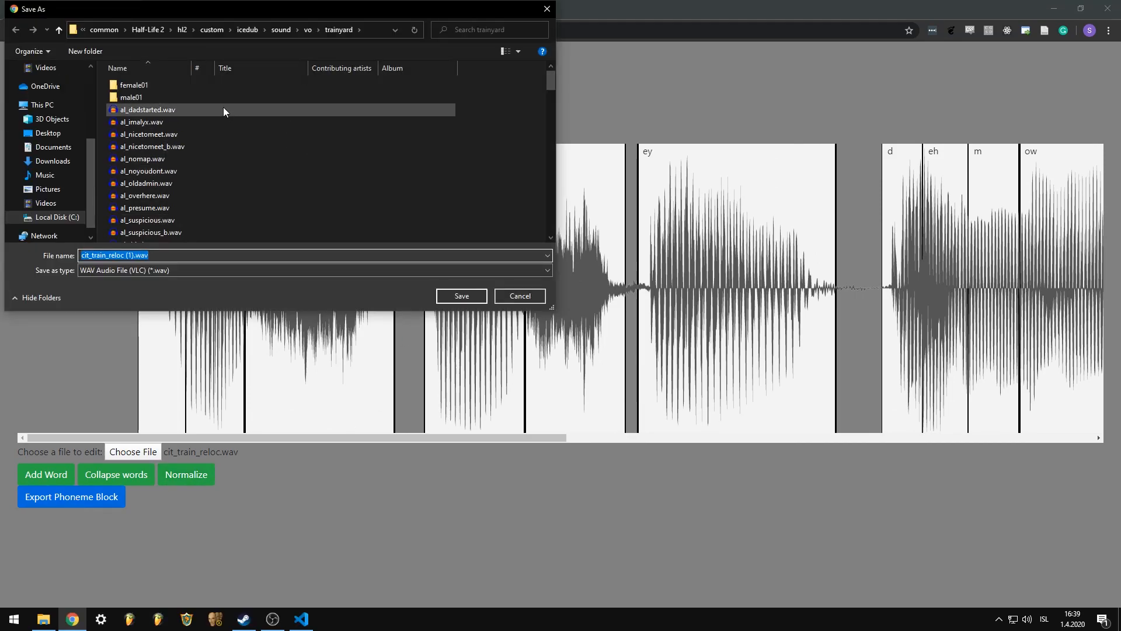
left_click(133, 255)
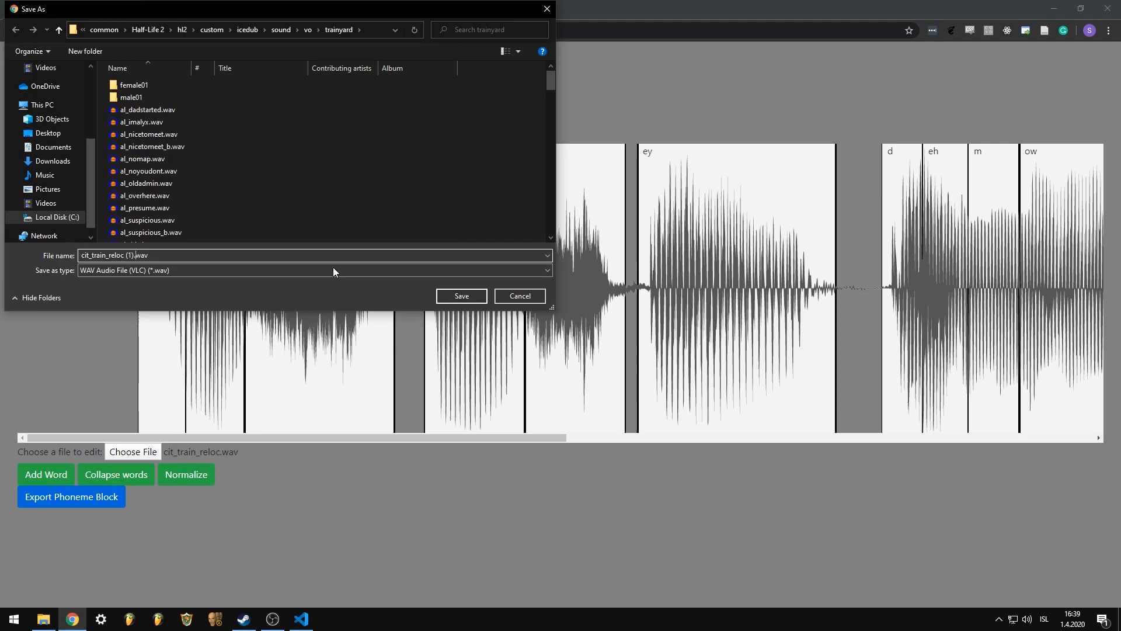
left_click(461, 296)
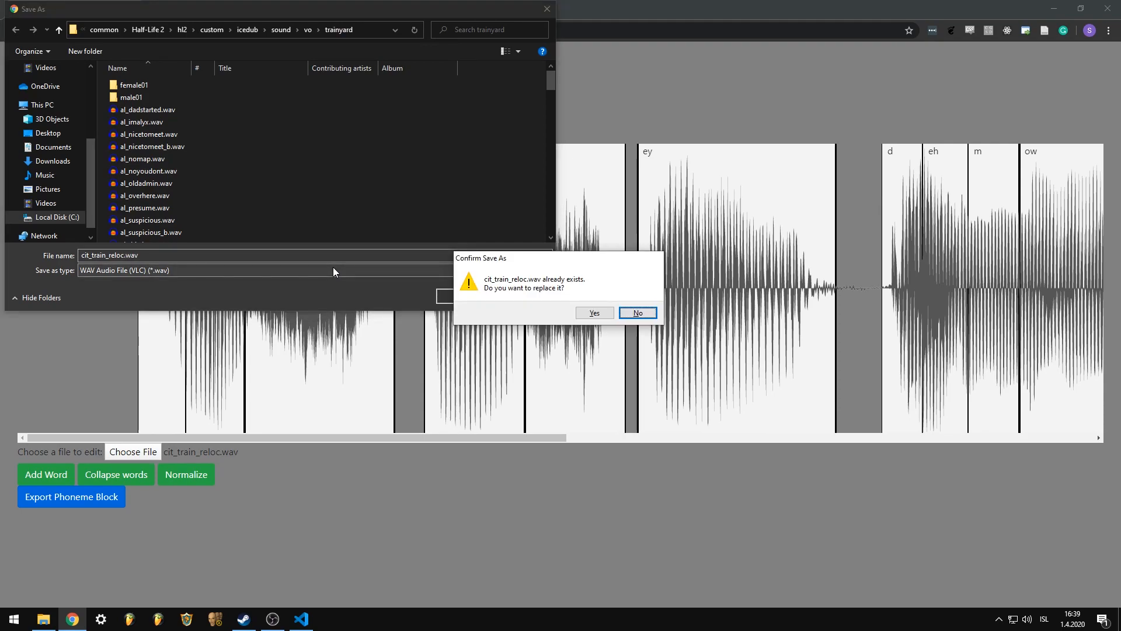
left_click(593, 312)
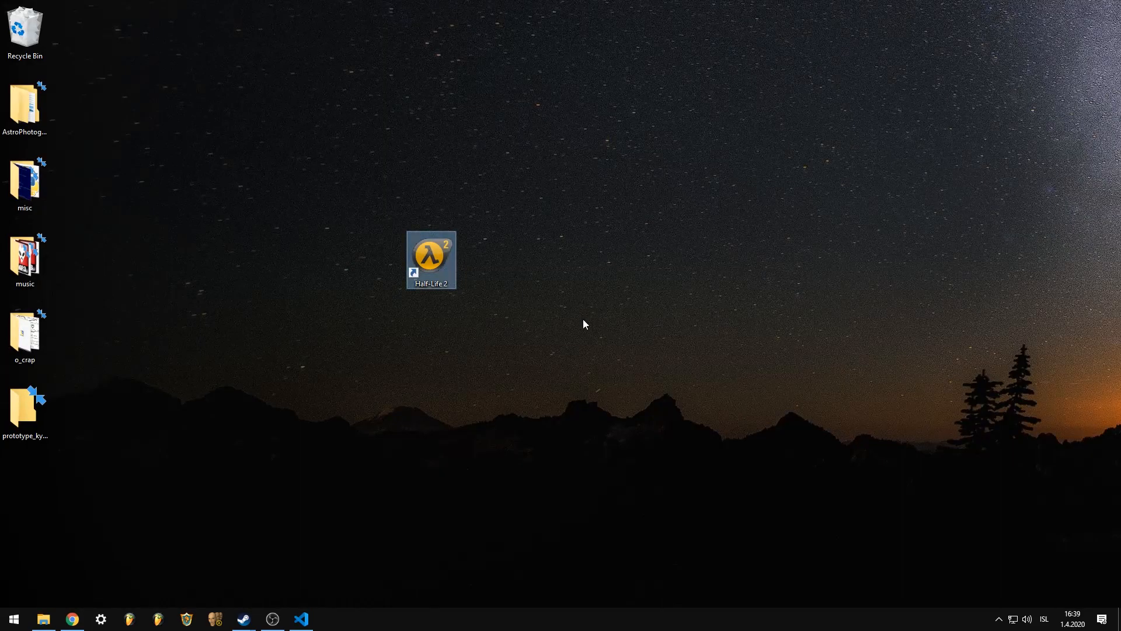
Relaunch Half-Life 2 from its desktop shortcut.
double_click(431, 254)
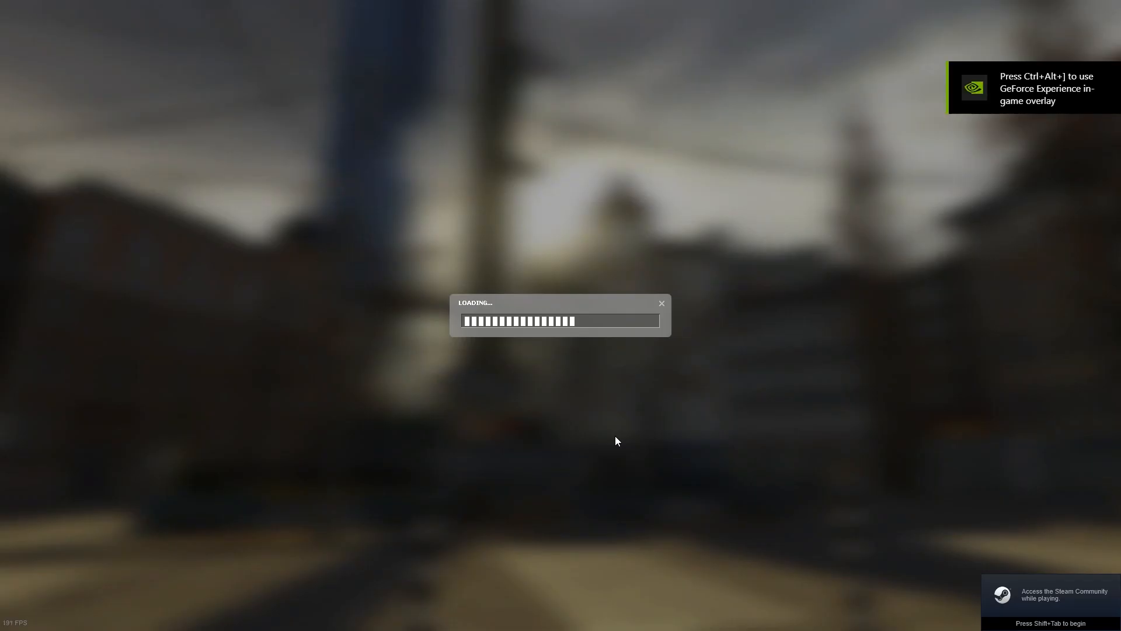